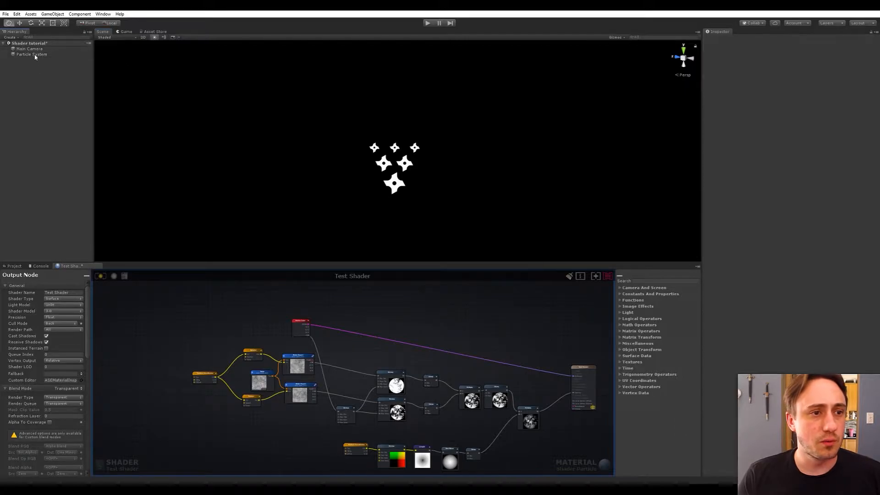
Step: Delete the old Particle System from the Hierarchy and view the Shaders folder
{"action": "left_click", "coordinate": [32, 54]}
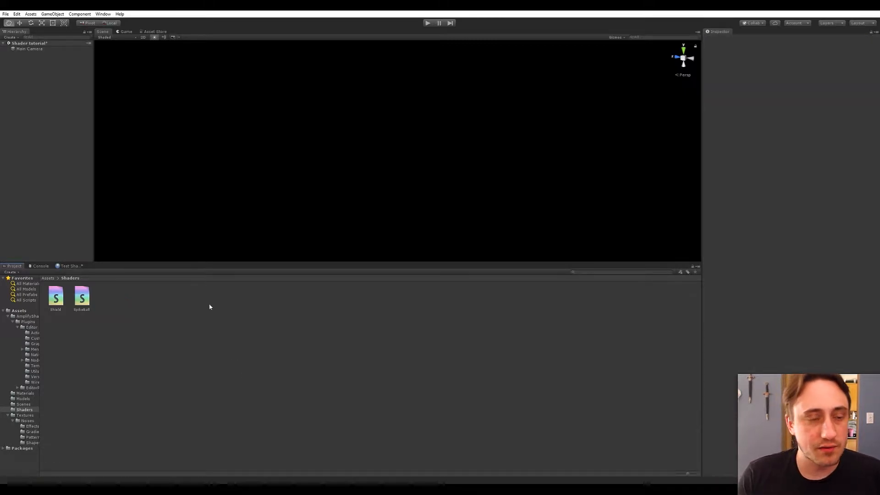
Step: Start a new Amplify Shader Editor canvas from the Window menu, with the save dialog at Assets/Shaders
{"action": "left_click", "coordinate": [103, 13]}
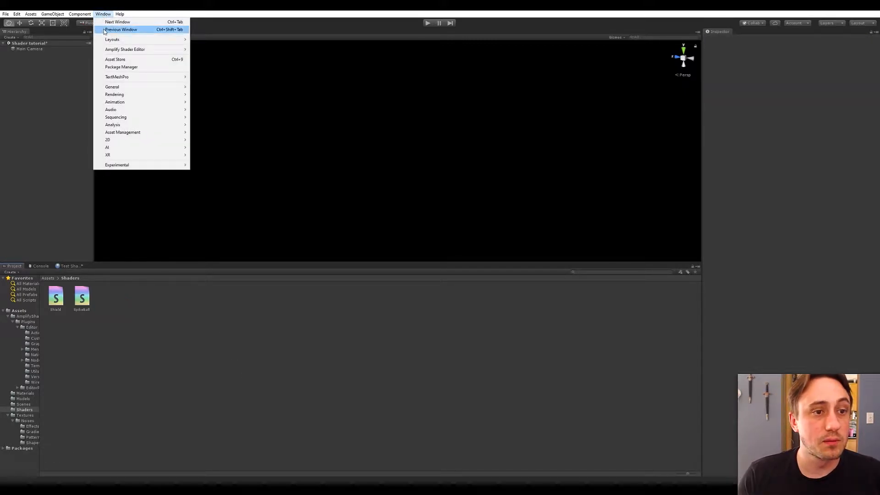
{"action": "mouse_move", "coordinate": [125, 49]}
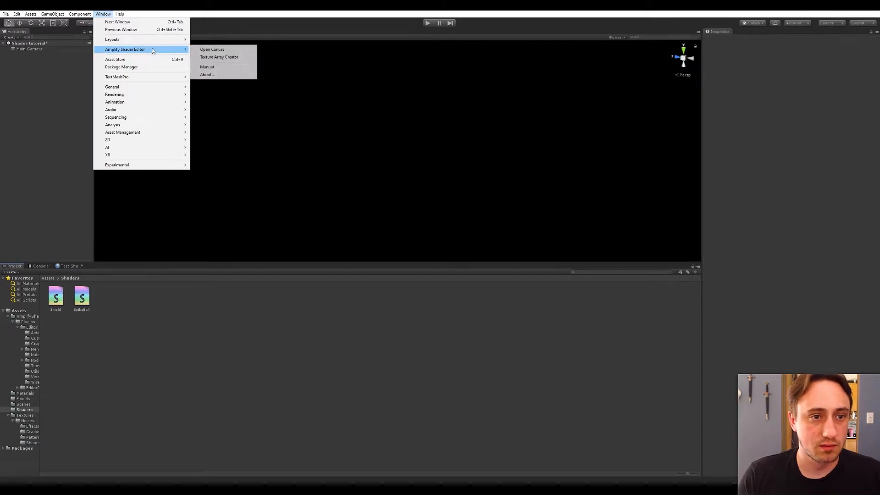
{"action": "left_click", "coordinate": [212, 49]}
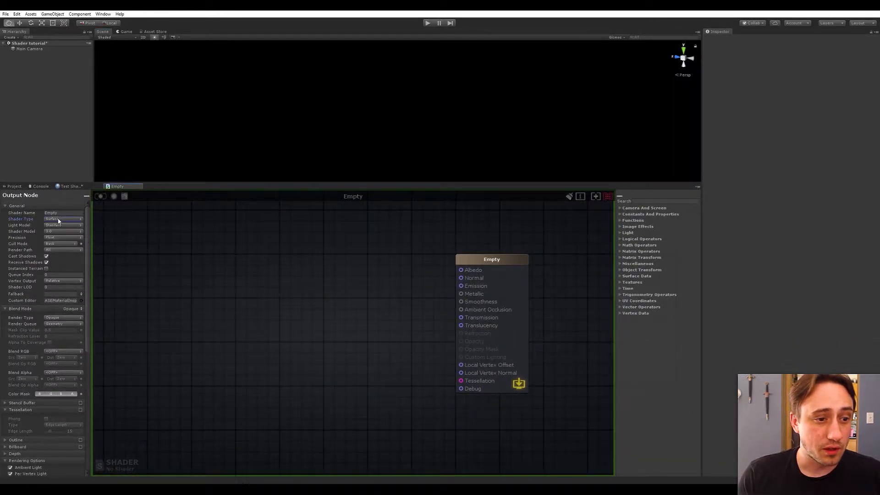
{"action": "left_click", "coordinate": [54, 225]}
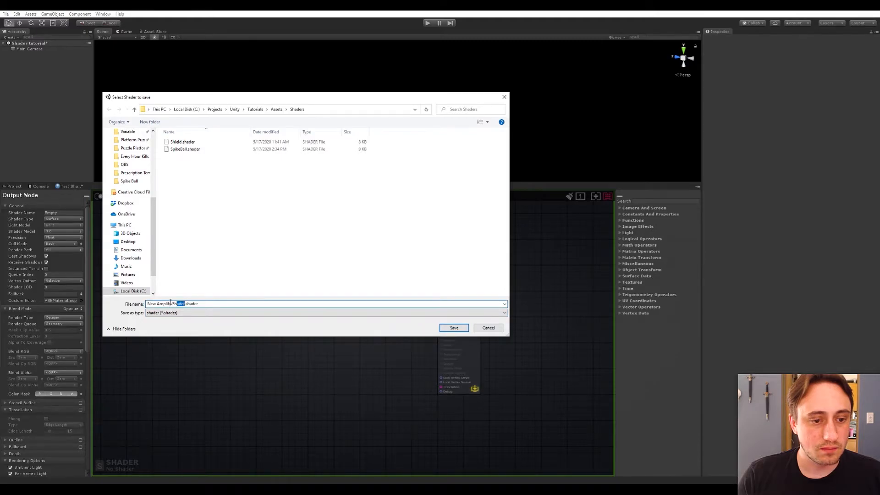
Step: Save the new shader as ParticleShader in the Shaders folder
{"action": "key", "text": "backspace"}
{"action": "type", "text": "Fir"}
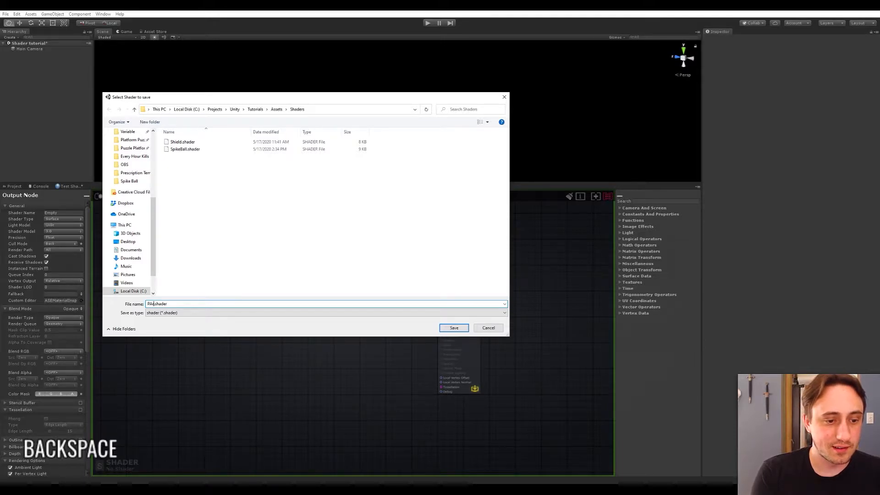
{"action": "type", "text": "Particle"}
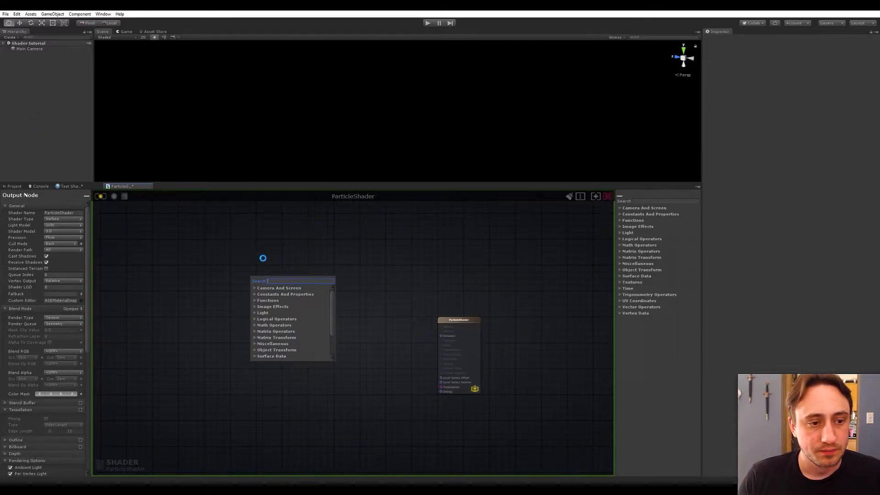
{"action": "mouse_move", "coordinate": [211, 252]}
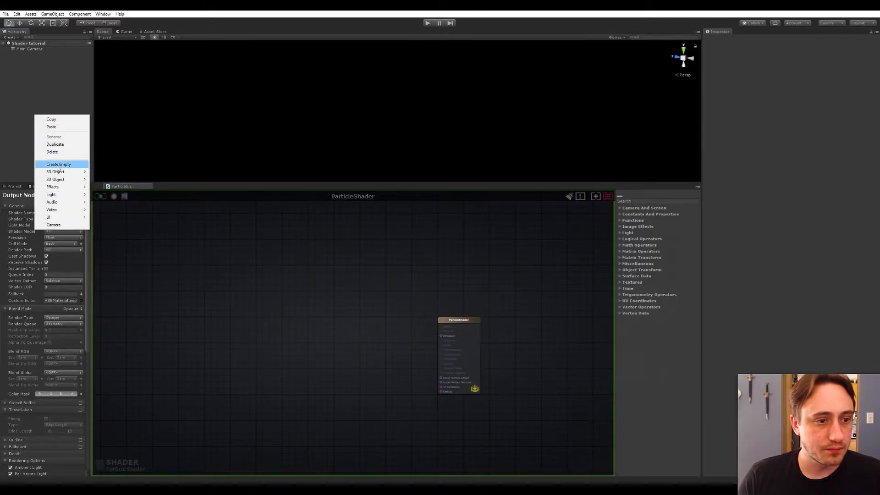
{"action": "mouse_move", "coordinate": [53, 187]}
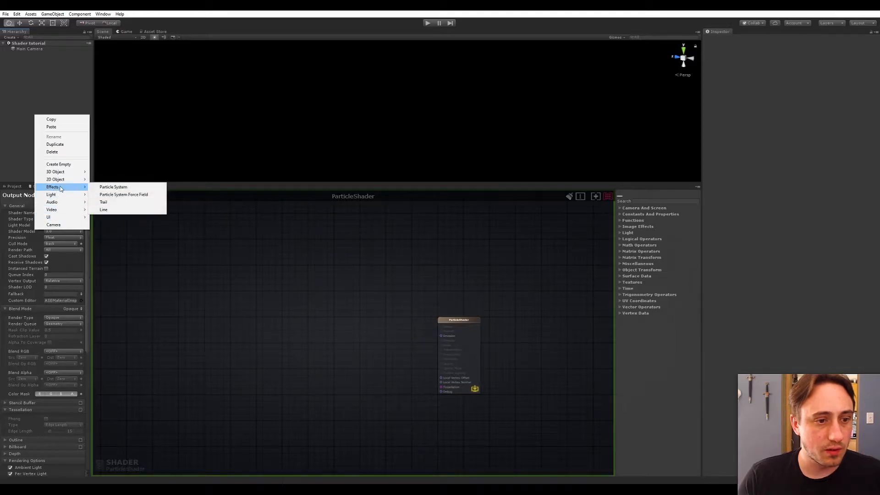
Step: Create a Particle System with Duration 1, Start Speed 0.5, Rate over Time 0 and a single burst
{"action": "left_click", "coordinate": [113, 187]}
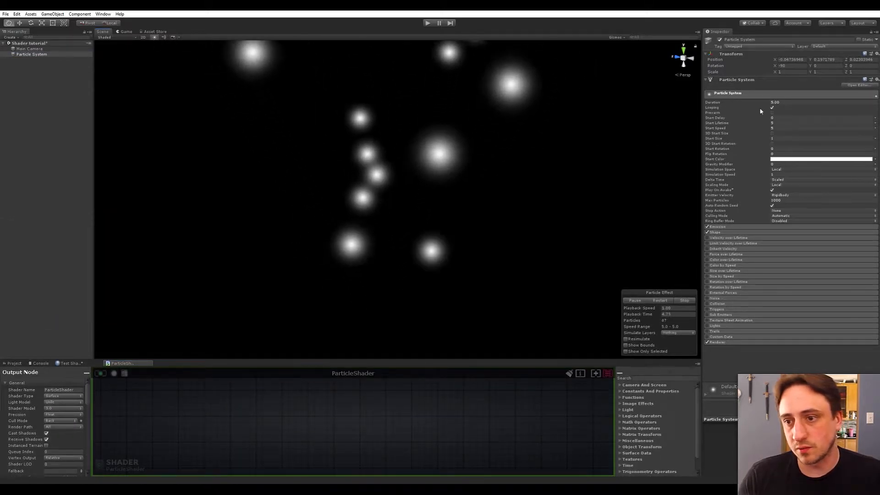
{"action": "left_click", "coordinate": [822, 102]}
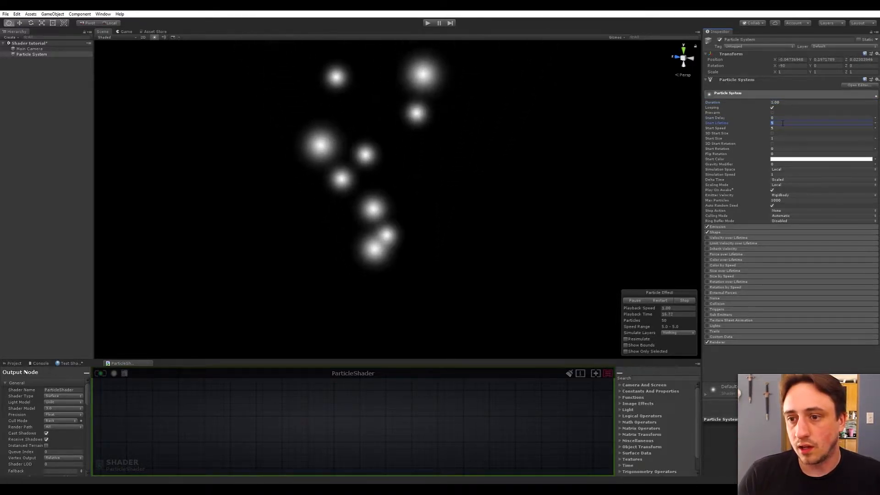
{"action": "key", "text": "tab"}
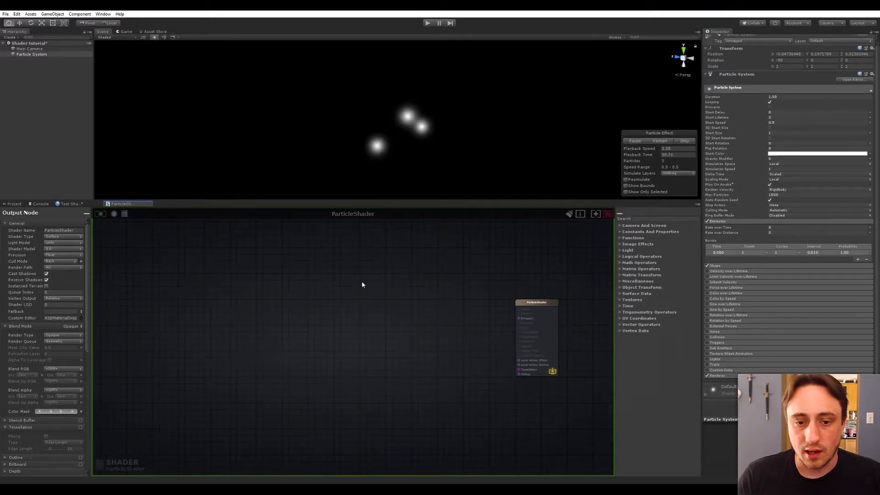
Step: Add a Vertex Color node to the ParticleShader graph via the node search
{"action": "key", "text": "space"}
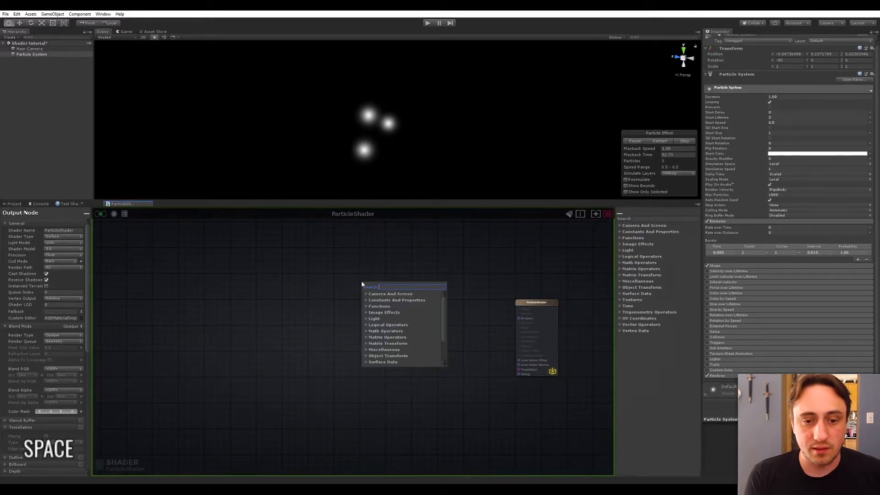
{"action": "type", "text": "vertex"}
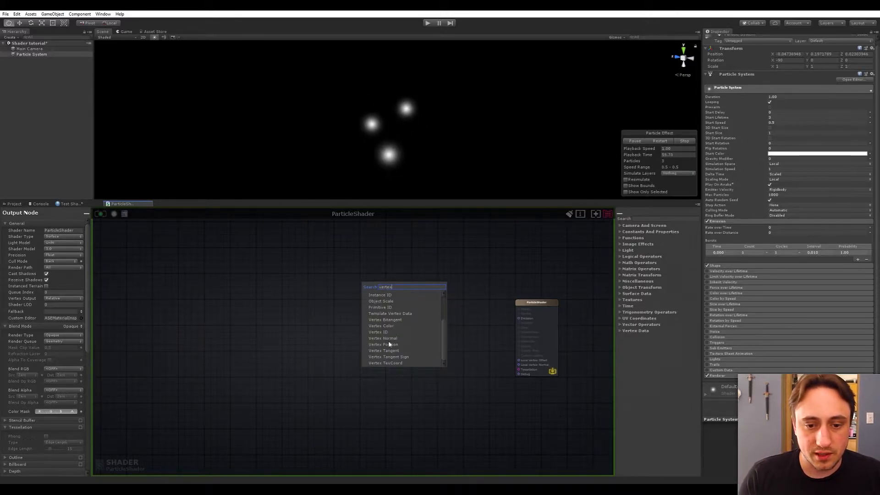
{"action": "left_click", "coordinate": [382, 325]}
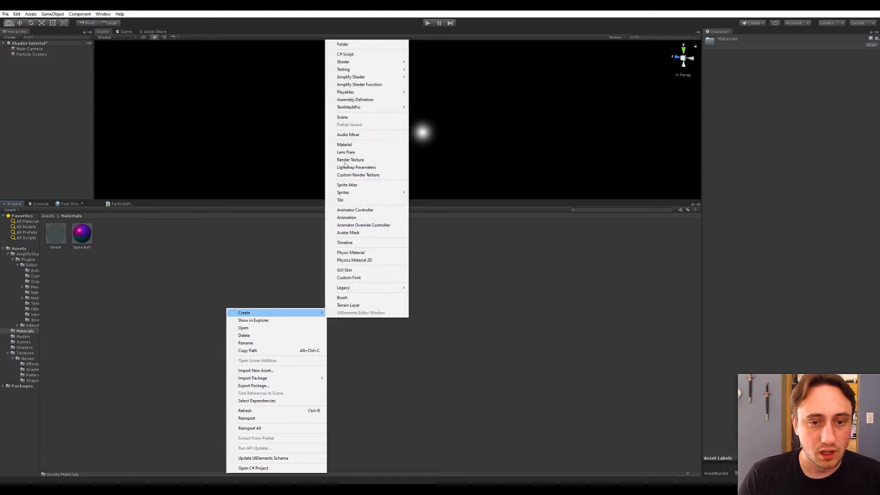
Step: Create a Particle Material and assign it in the particle system's Renderer module
{"action": "left_click", "coordinate": [344, 144]}
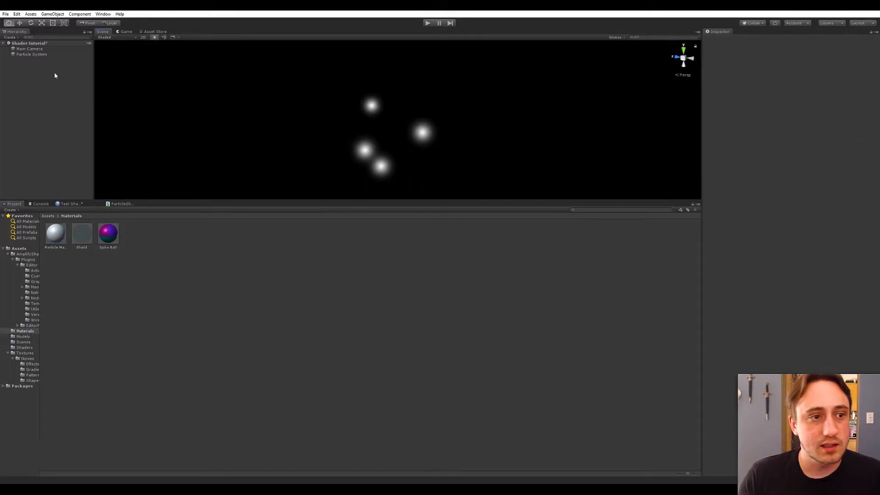
{"action": "left_click", "coordinate": [32, 54]}
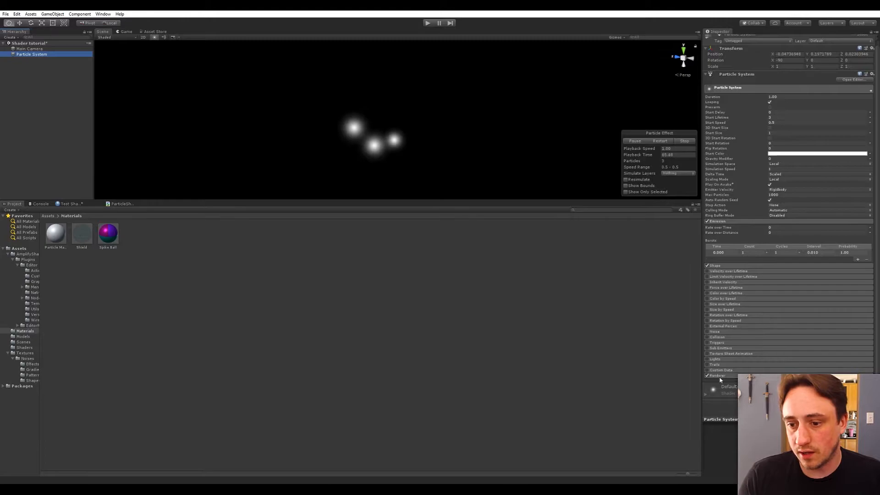
{"action": "scroll", "scroll_direction": "down", "scroll_amount": 3}
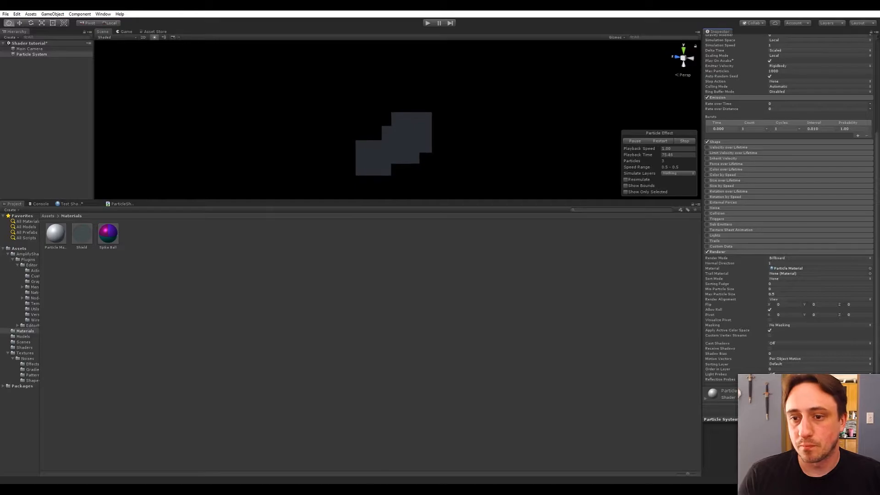
{"action": "left_click", "coordinate": [122, 204]}
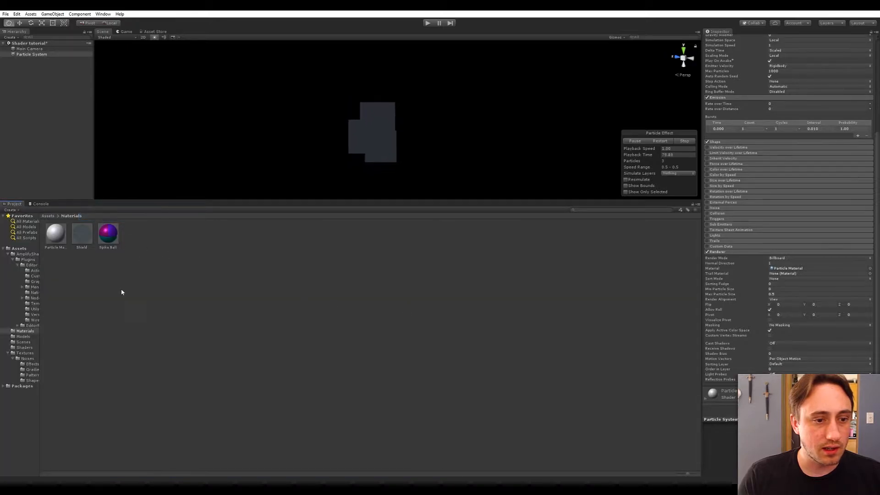
{"action": "left_click", "coordinate": [54, 232]}
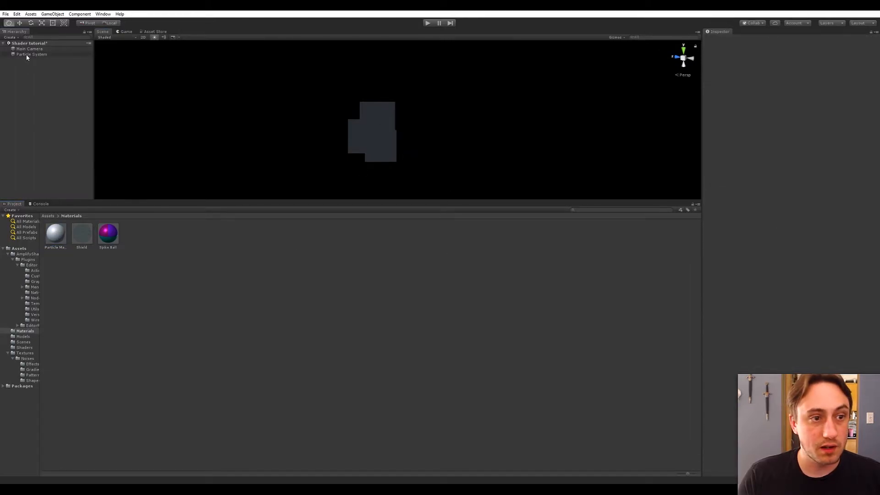
Step: Set Particle Material's shader to ParticleShader and reopen its graph in the shader editor
{"action": "left_click", "coordinate": [32, 54]}
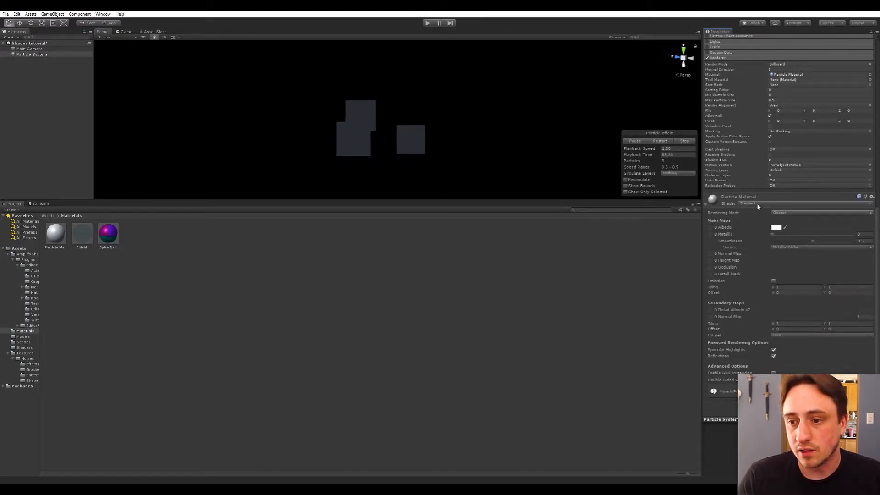
{"action": "left_click", "coordinate": [749, 203]}
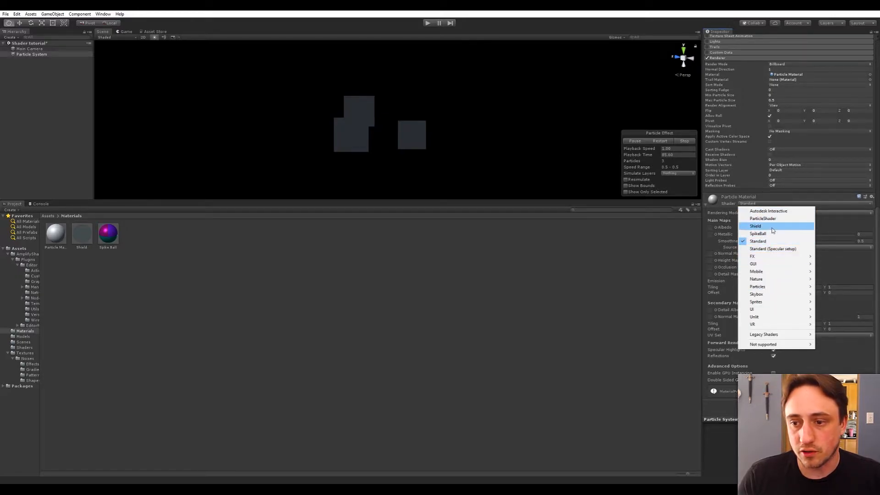
{"action": "left_click", "coordinate": [762, 219]}
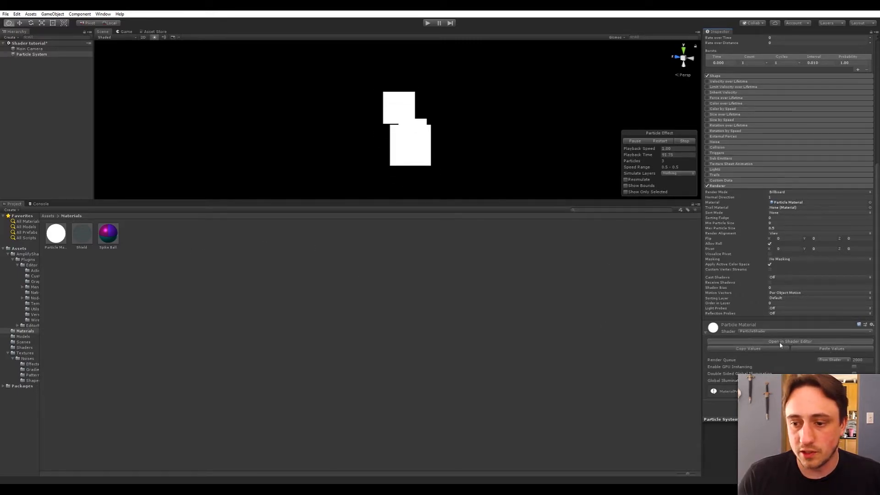
{"action": "left_click", "coordinate": [788, 341]}
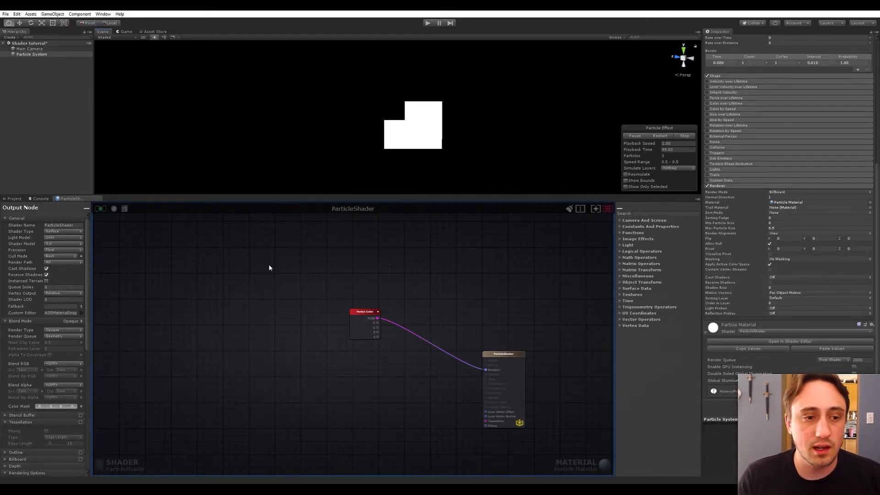
Step: Set the particle Start Color to red and show the shader's Output Node settings
{"action": "left_click", "coordinate": [366, 312]}
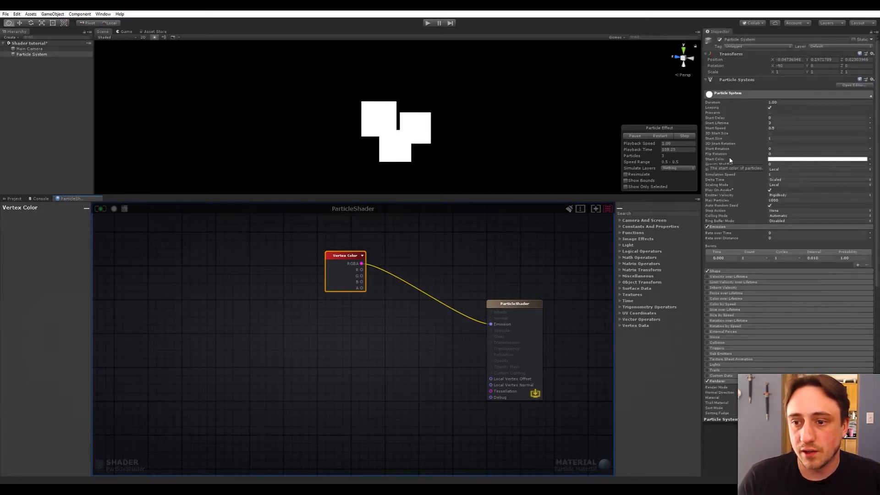
{"action": "left_click", "coordinate": [817, 159]}
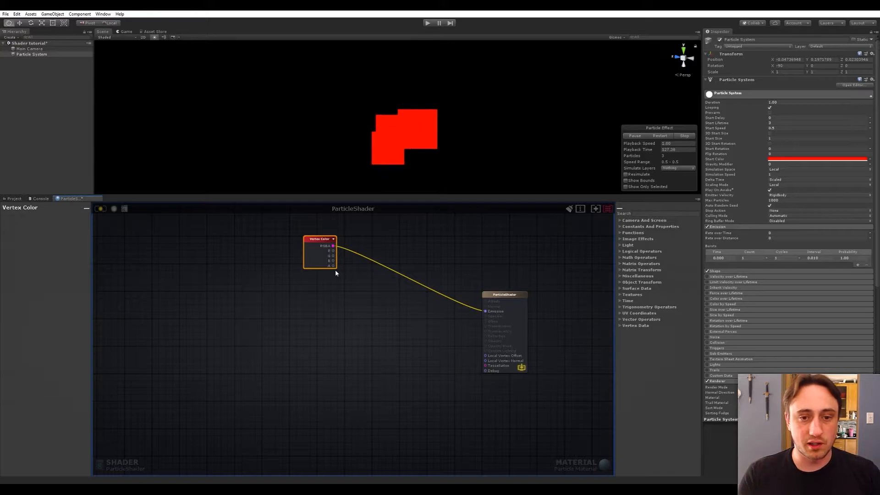
{"action": "left_click", "coordinate": [504, 294]}
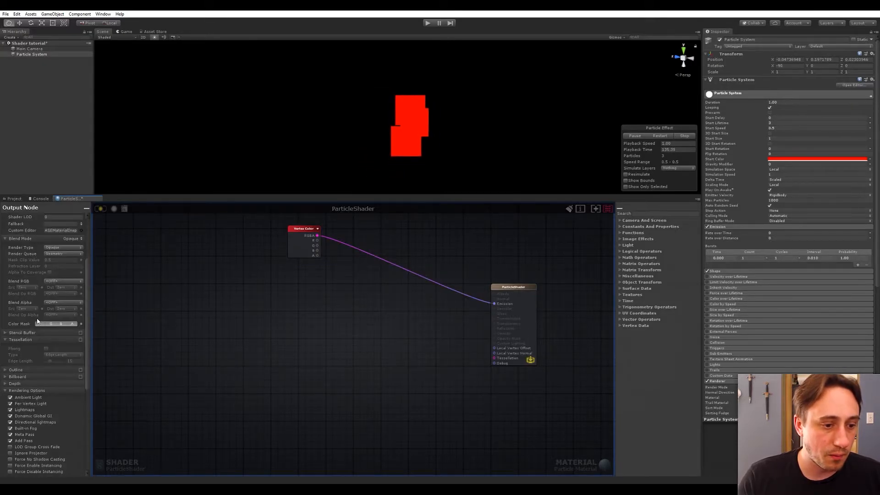
Step: Set Render Type and Render Queue to Transparent so vertex-colour alpha drives opacity
{"action": "left_click", "coordinate": [64, 267]}
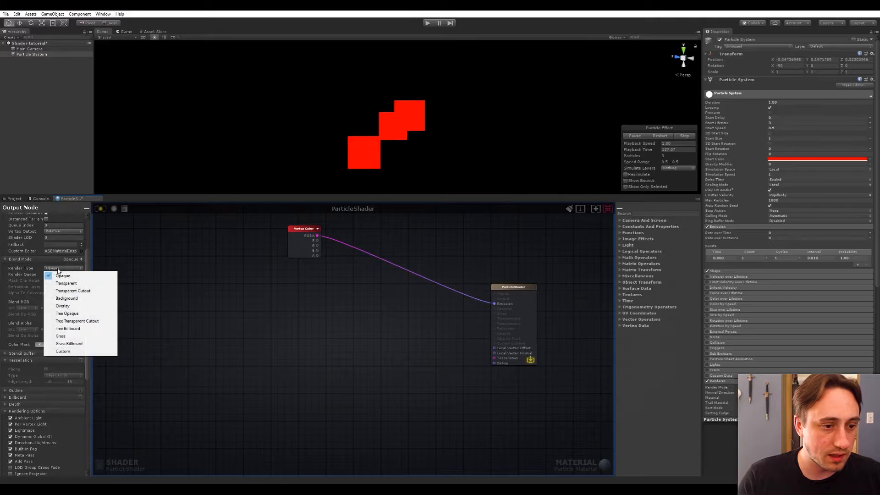
{"action": "left_click", "coordinate": [66, 284]}
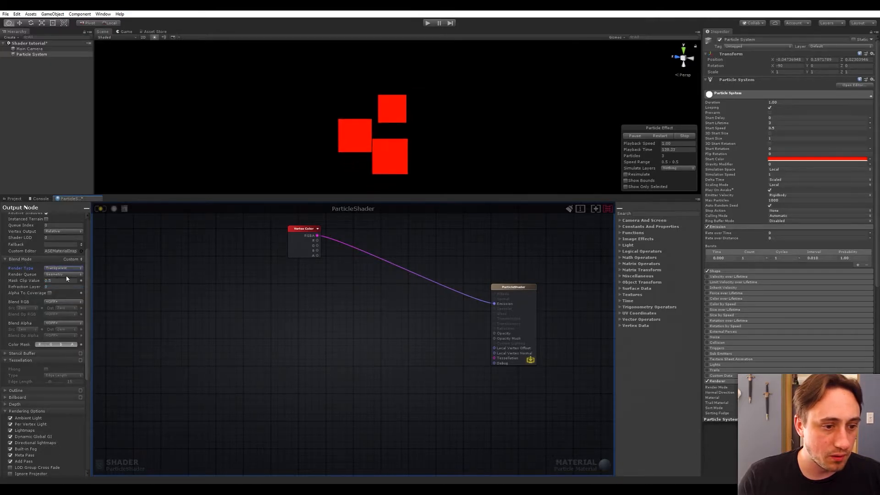
{"action": "left_click", "coordinate": [62, 268]}
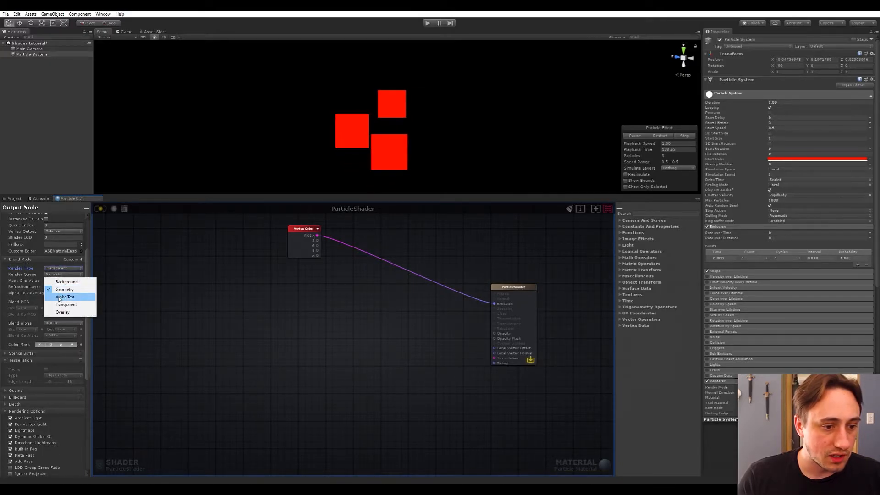
{"action": "left_click", "coordinate": [66, 305]}
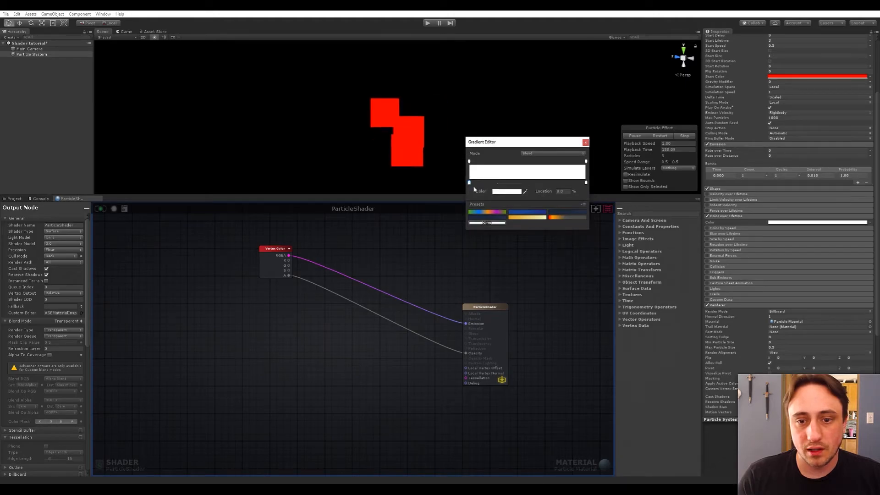
Step: Set the Color over Lifetime gradient's end alpha to 0 so particles fade out, then search for a texture node
{"action": "left_click", "coordinate": [507, 191]}
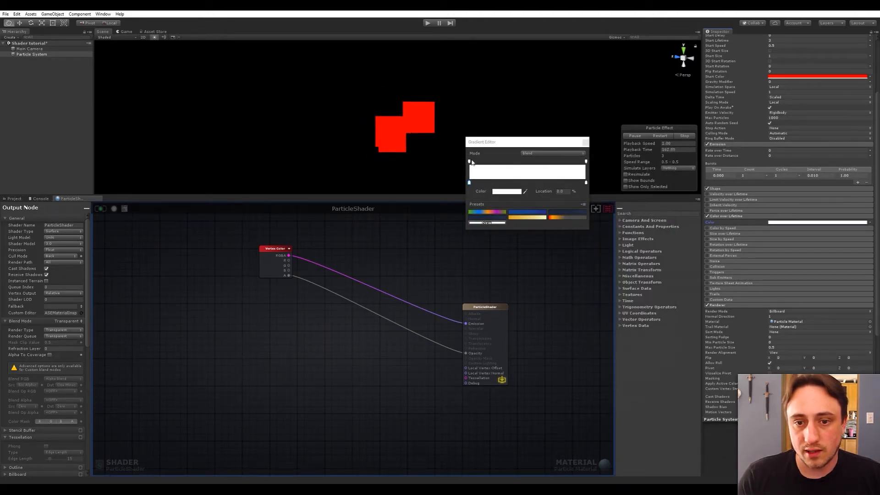
{"action": "left_click", "coordinate": [468, 162]}
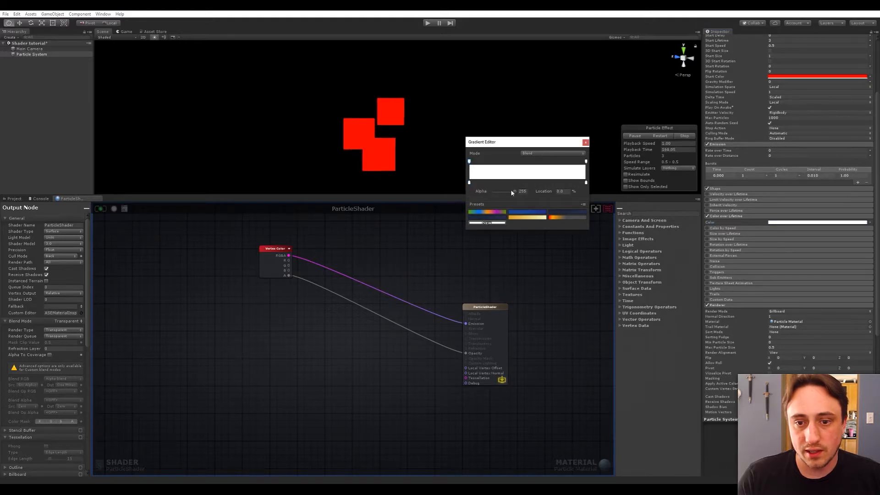
{"action": "left_click_drag", "start_coordinate": [511, 191], "coordinate": [485, 191]}
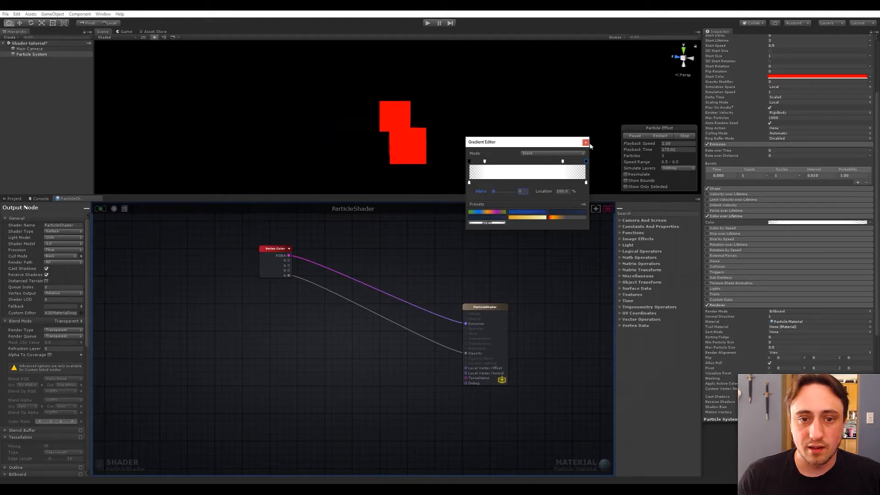
{"action": "left_click", "coordinate": [586, 141]}
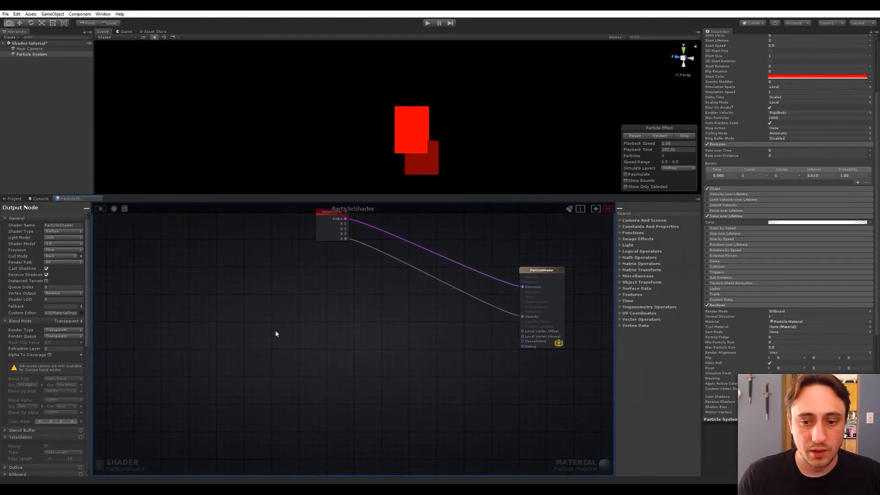
{"action": "key", "text": "space"}
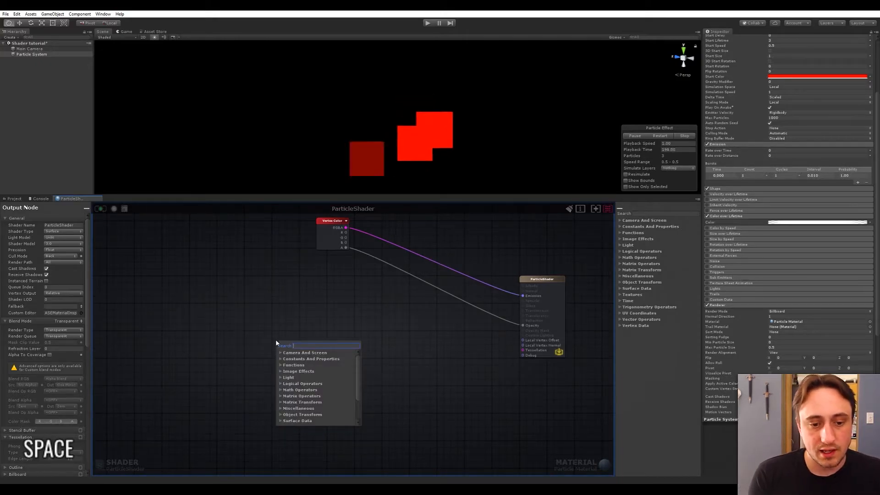
{"action": "type", "text": "textu"}
{"action": "type", "text": "pattern"}
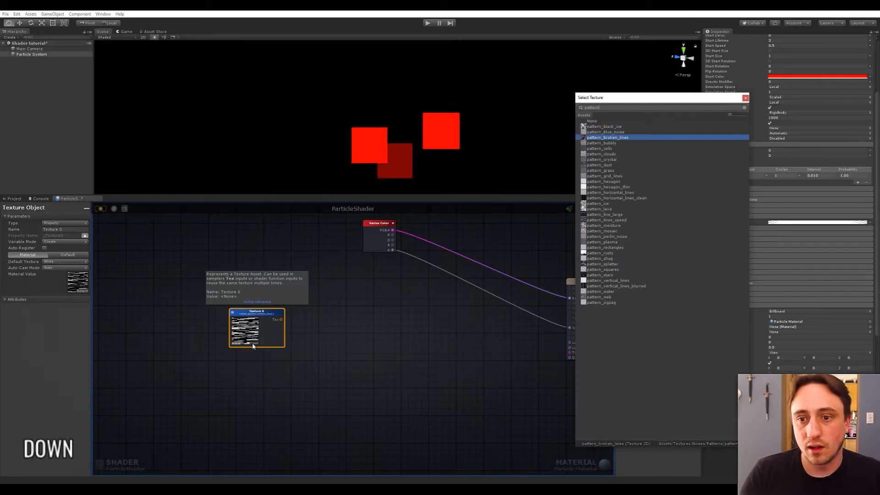
Step: Browse the pattern textures (clouds, hexagon) in the picker toward the grey dust noise pattern
{"action": "left_click", "coordinate": [601, 154]}
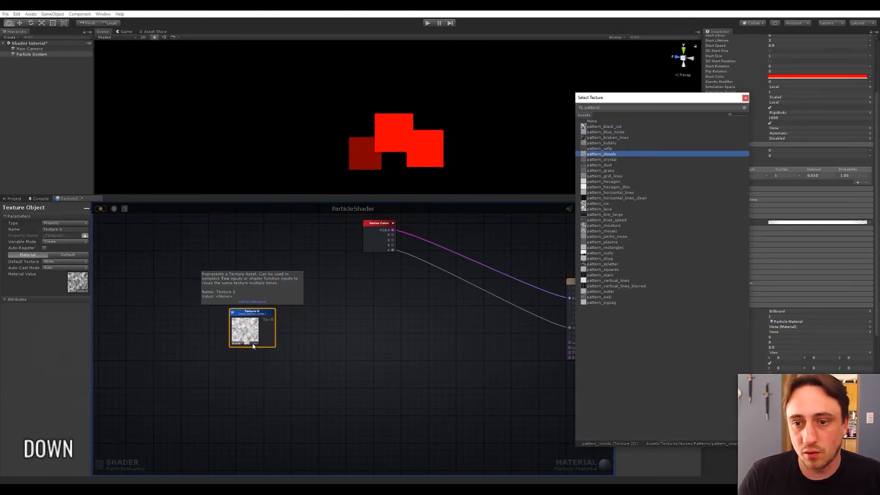
{"action": "left_click", "coordinate": [602, 159]}
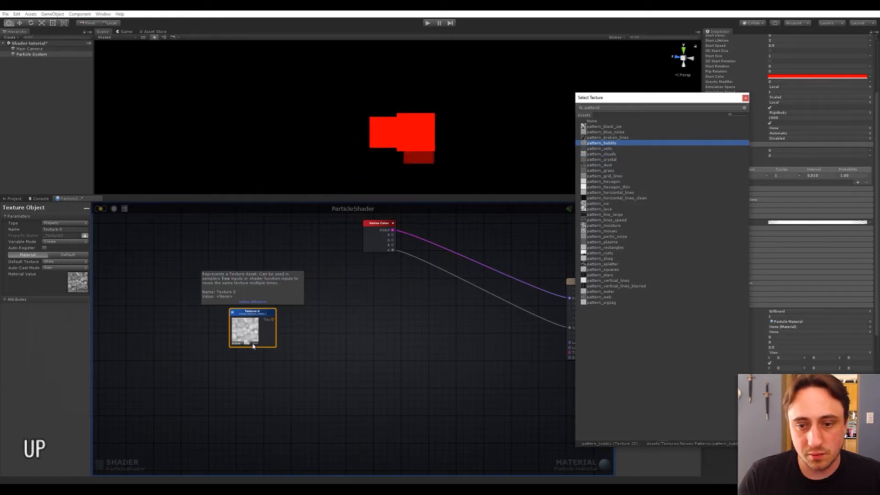
{"action": "left_click", "coordinate": [603, 181]}
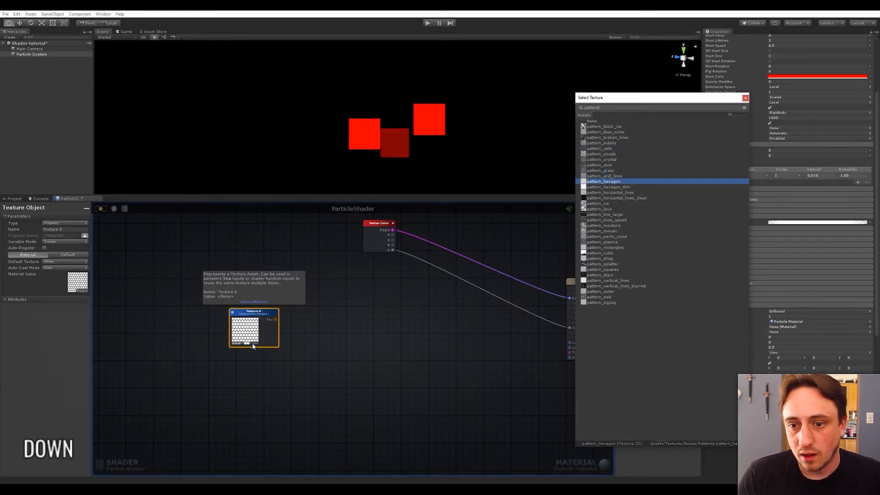
{"action": "left_click", "coordinate": [600, 165]}
{"action": "type", "text": "textur"}
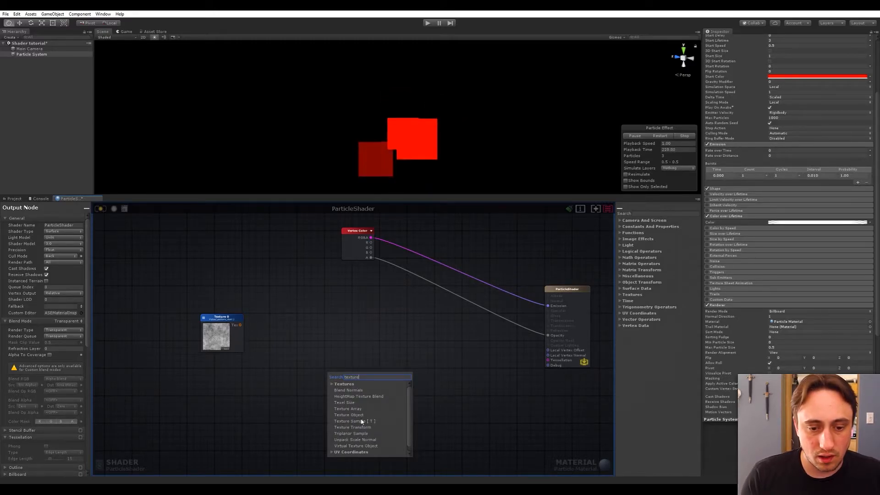
Step: Add two Texture Sample nodes reading the noise Texture Object
{"action": "left_click", "coordinate": [352, 421]}
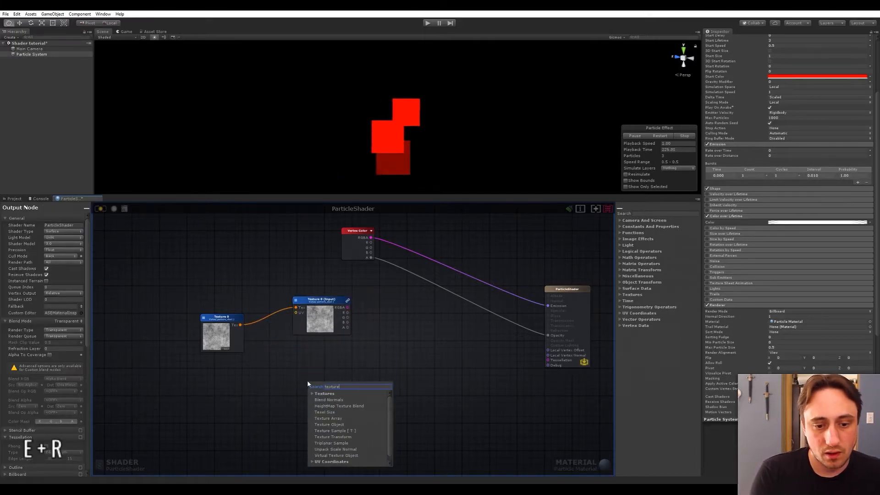
{"action": "left_click", "coordinate": [336, 431]}
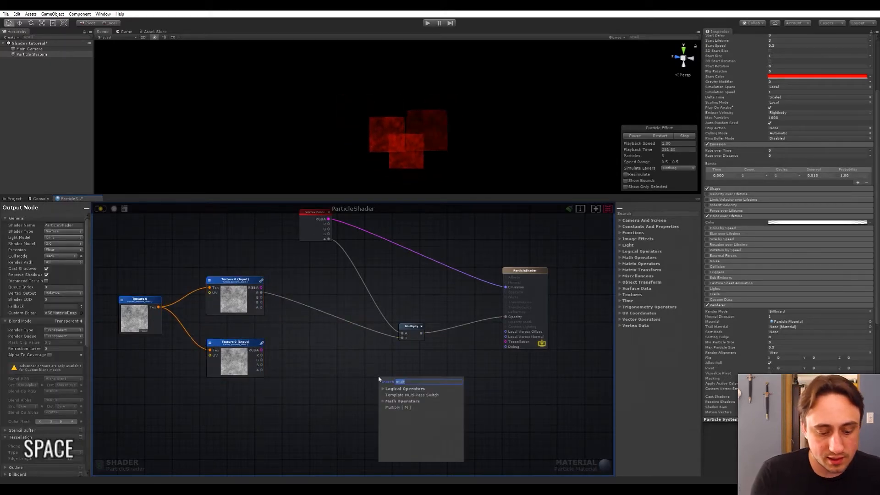
Step: Insert a Remap node after the first noise sample with a negative Min New value
{"action": "type", "text": "remap"}
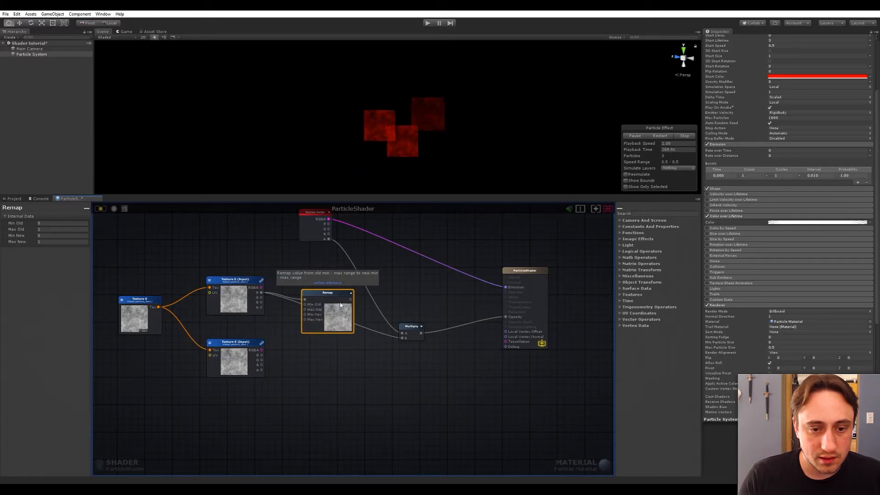
{"action": "left_click", "coordinate": [63, 236]}
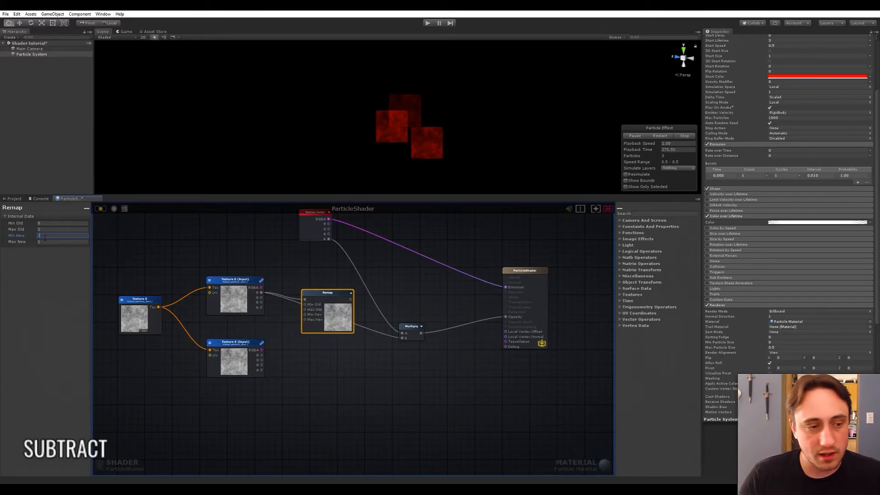
{"action": "key", "text": "enter"}
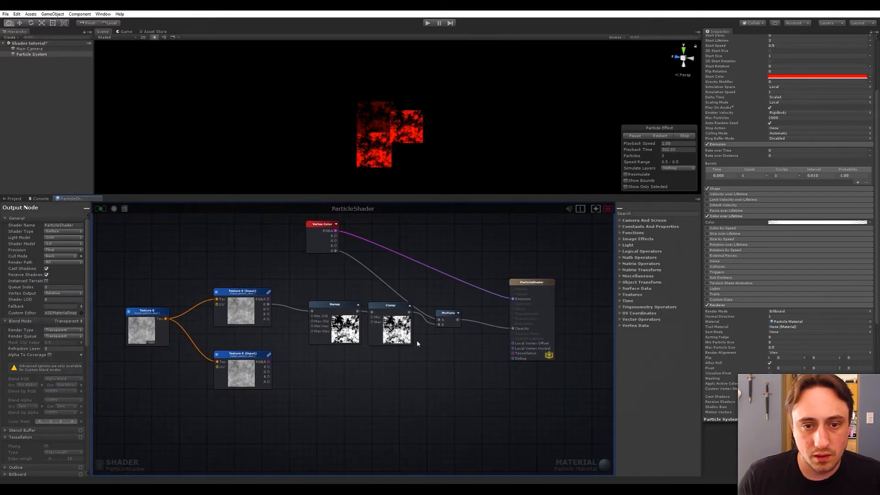
Step: Duplicate the Remap for the second sample and add a Multiply combining both clamped noise results
{"action": "left_click", "coordinate": [334, 304]}
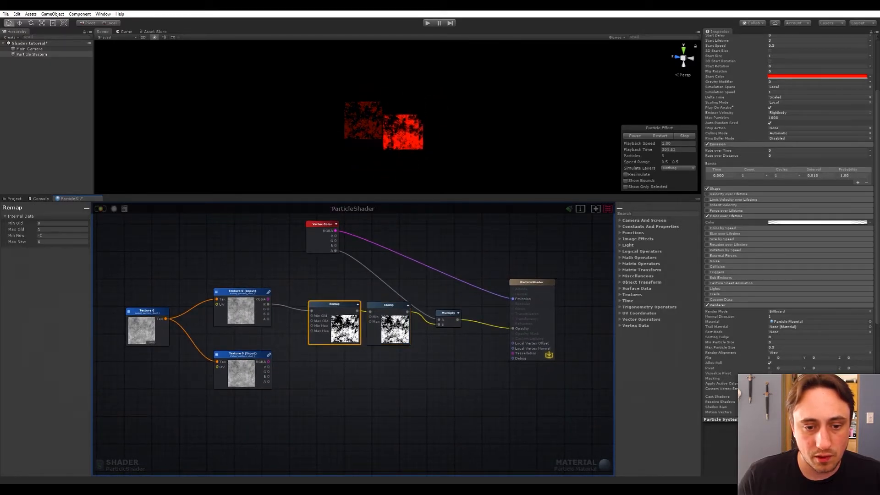
{"action": "key", "text": "ctrl+d"}
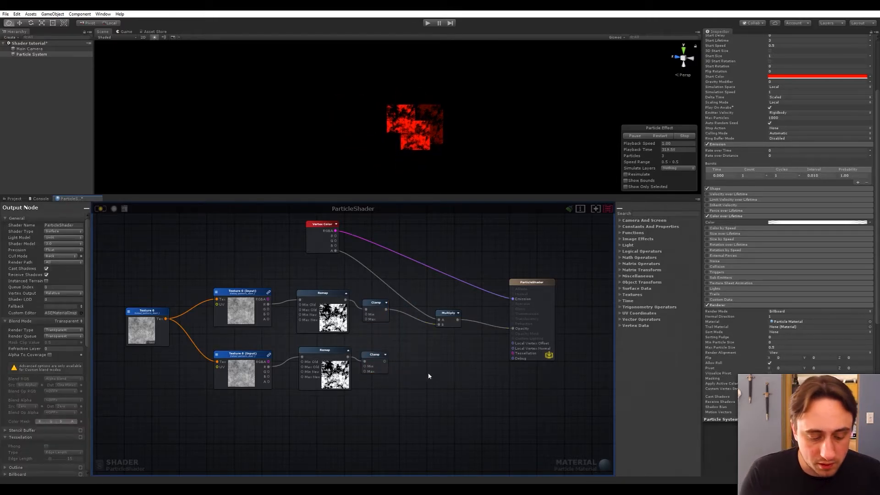
{"action": "type", "text": "multi"}
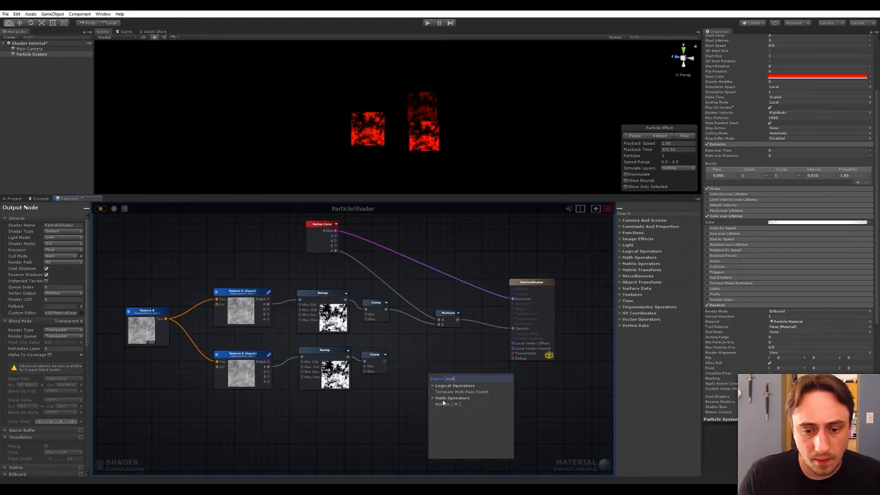
{"action": "left_click", "coordinate": [446, 405]}
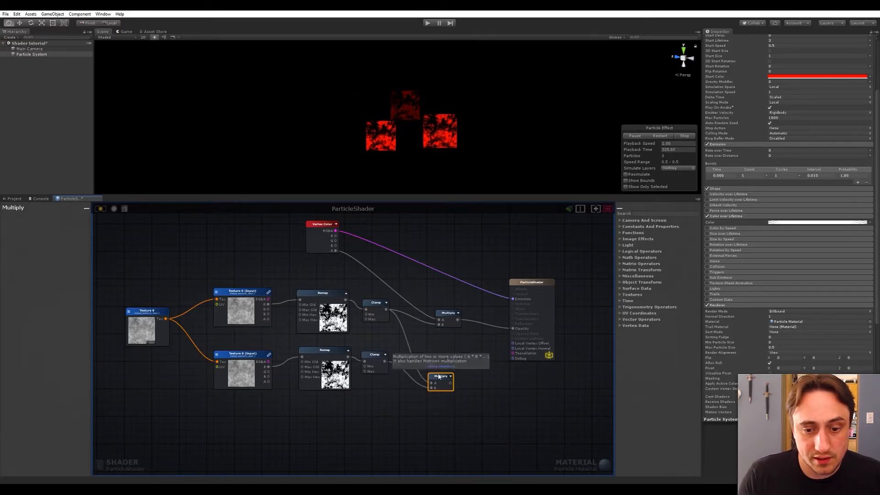
{"action": "left_click_drag", "start_coordinate": [441, 377], "coordinate": [406, 344]}
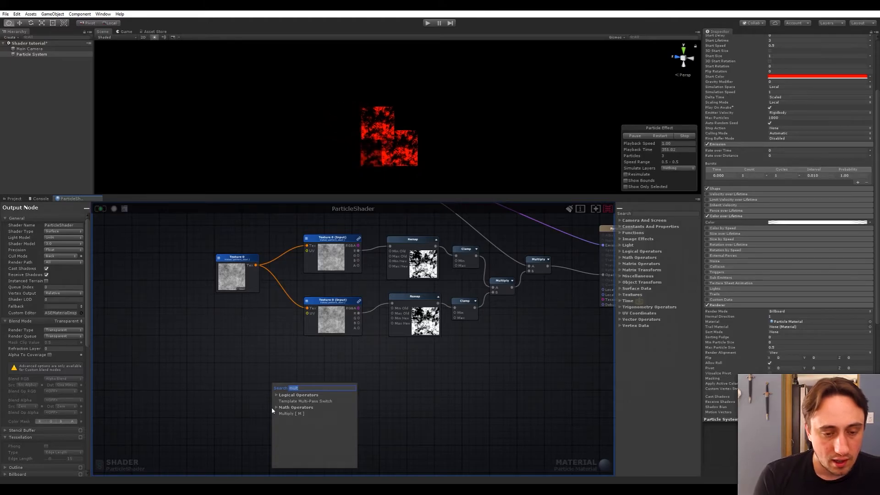
Step: Chain Texture Coordinates through Remap, Length and One Minus into a circular fade mask
{"action": "type", "text": "uv"}
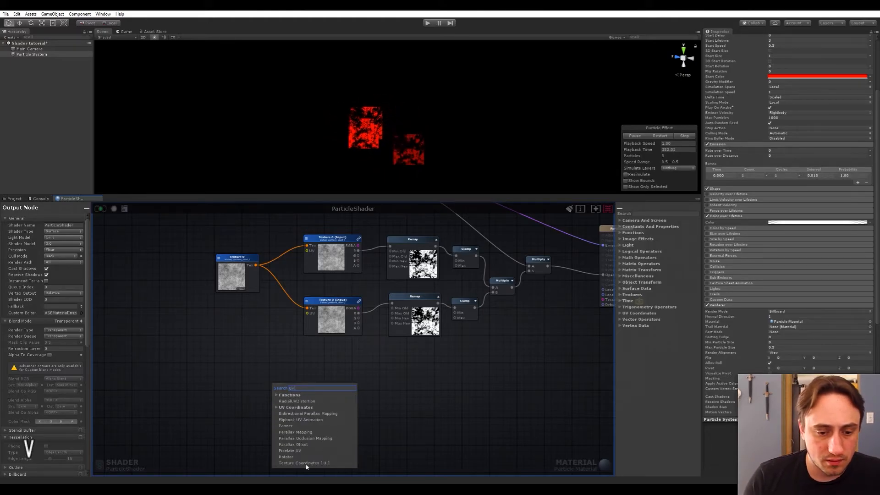
{"action": "left_click", "coordinate": [304, 462]}
{"action": "type", "text": "leng"}
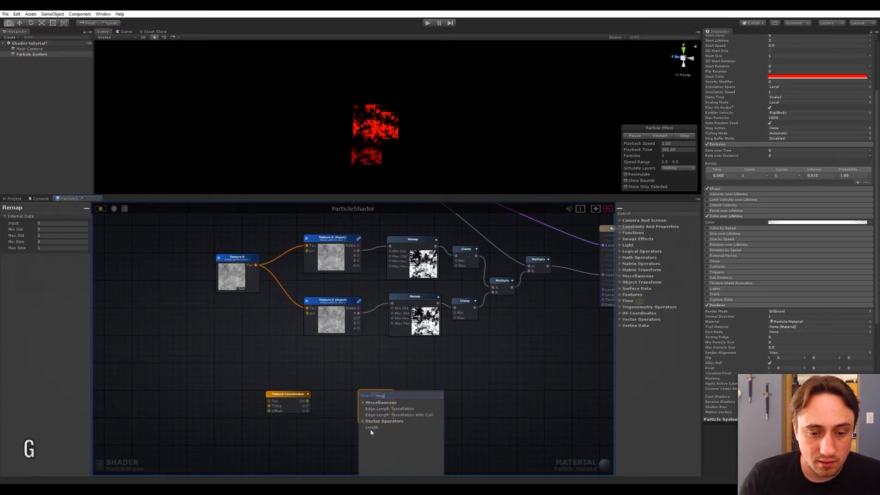
{"action": "left_click", "coordinate": [371, 427]}
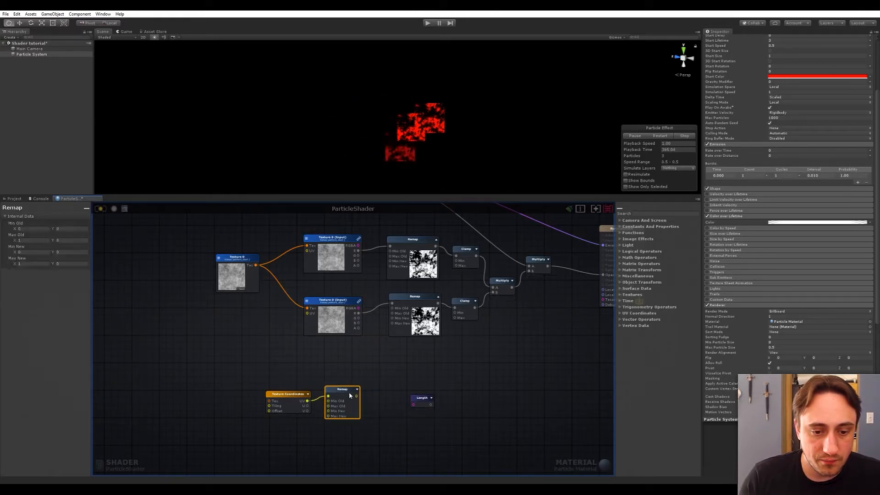
{"action": "left_click", "coordinate": [32, 229]}
{"action": "type", "text": "one"}
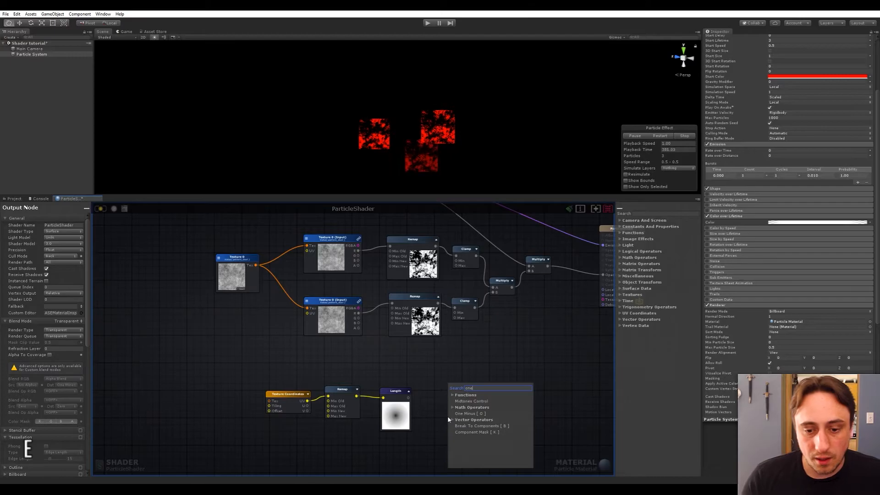
{"action": "left_click", "coordinate": [469, 414]}
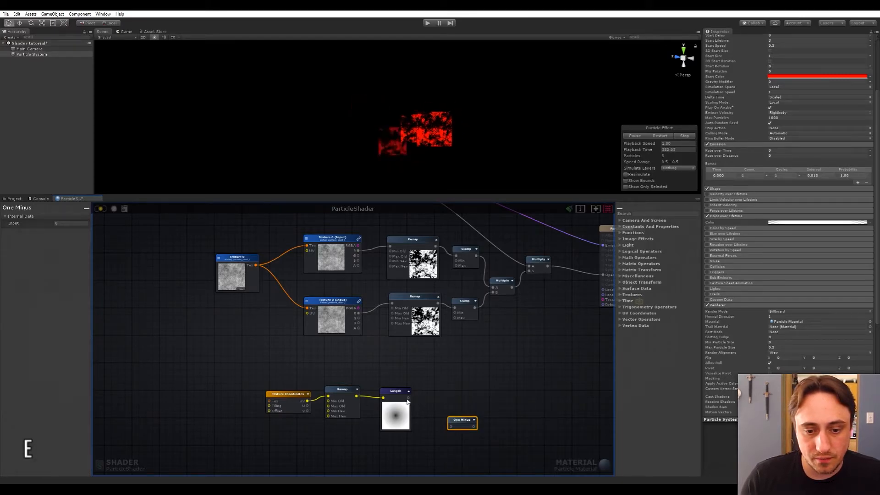
{"action": "left_click", "coordinate": [462, 420]}
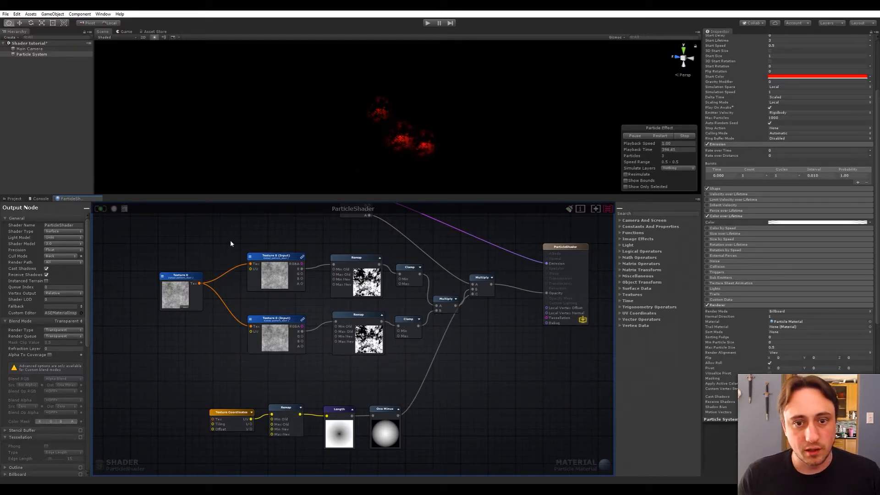
{"action": "mouse_move", "coordinate": [261, 226]}
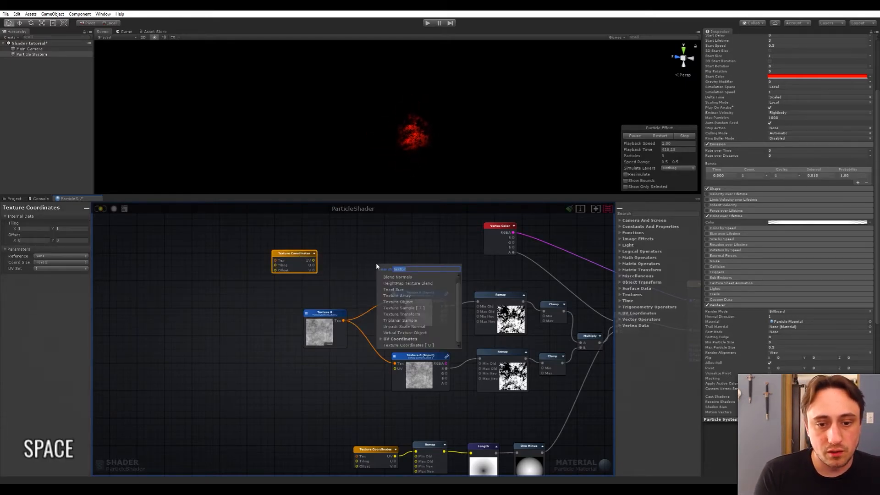
Step: Add Panner nodes from the texture coordinates into both noise samples' UV inputs
{"action": "type", "text": "pann"}
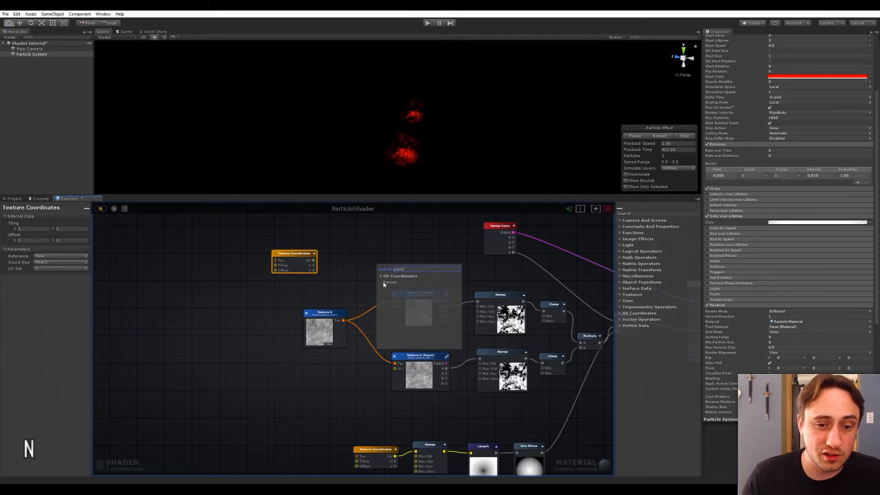
{"action": "left_click", "coordinate": [390, 284]}
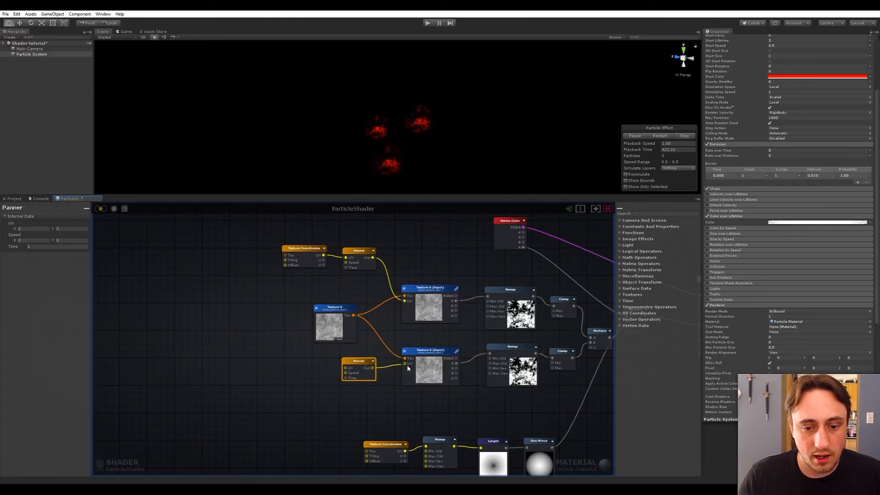
{"action": "left_click", "coordinate": [259, 309]}
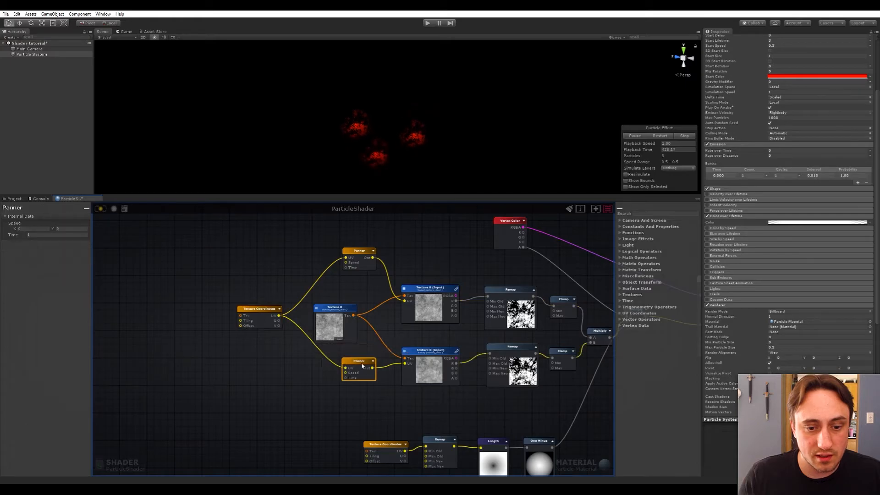
{"action": "left_click", "coordinate": [56, 235]}
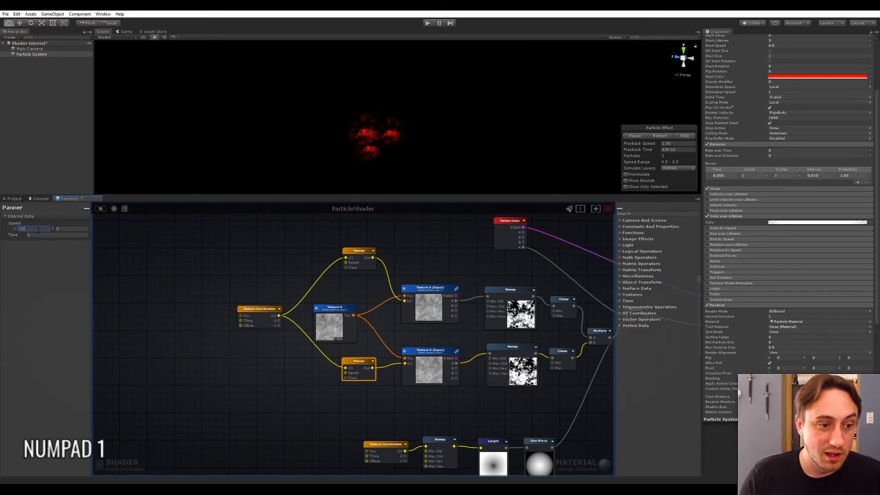
Step: Set the two panner speeds to 0.1 and -0.05
{"action": "key", "text": "Tab"}
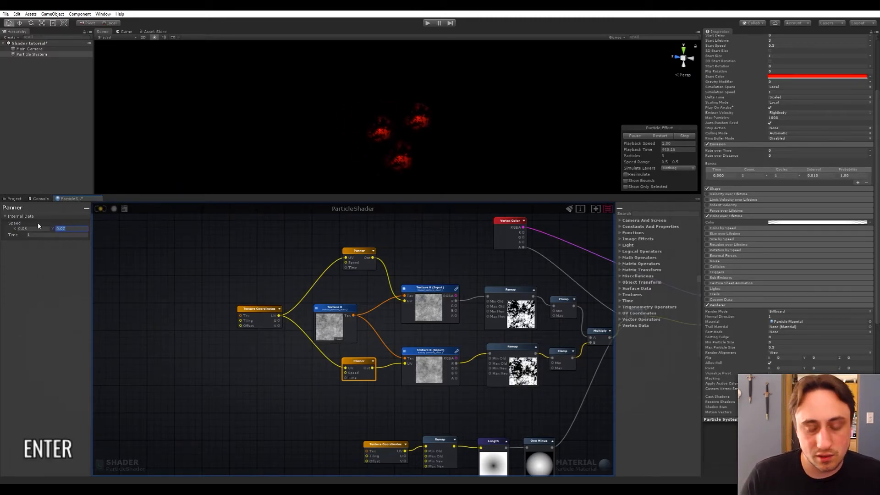
{"action": "type", "text": "0.1"}
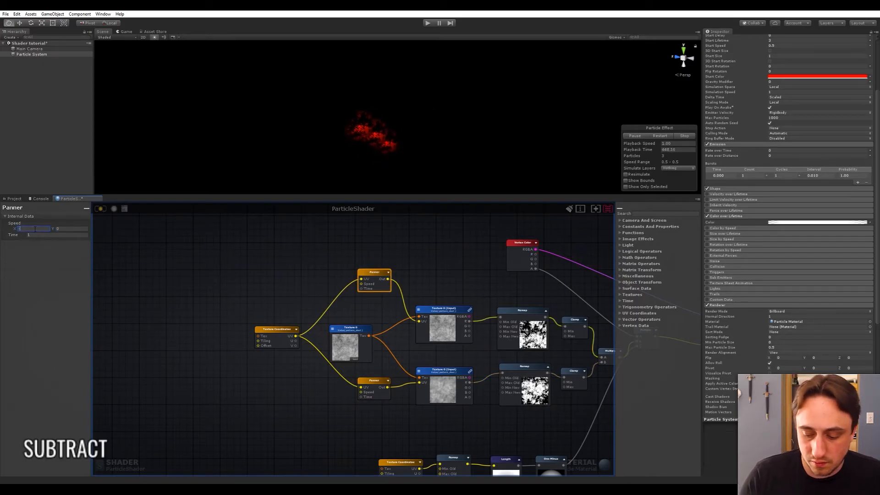
{"action": "type", "text": "-0.05"}
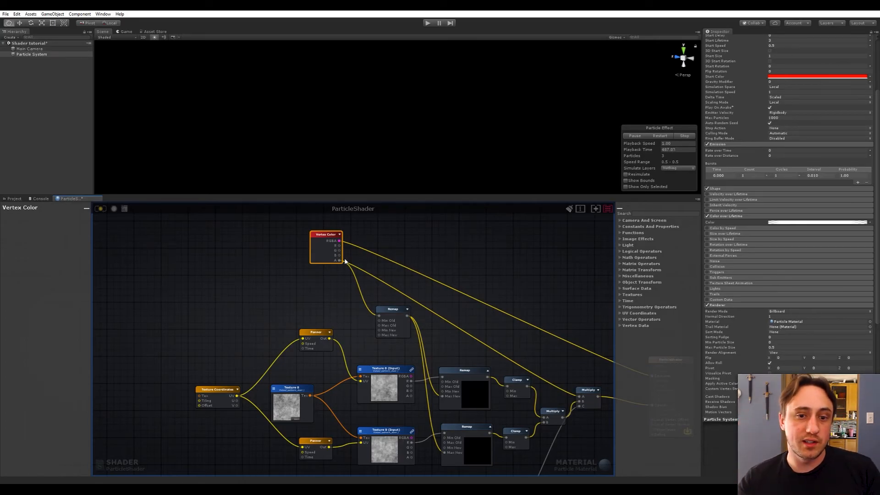
Step: Route Vertex Color alpha into a new Remap and adjust its Max Old and Min New values
{"action": "left_click", "coordinate": [393, 309]}
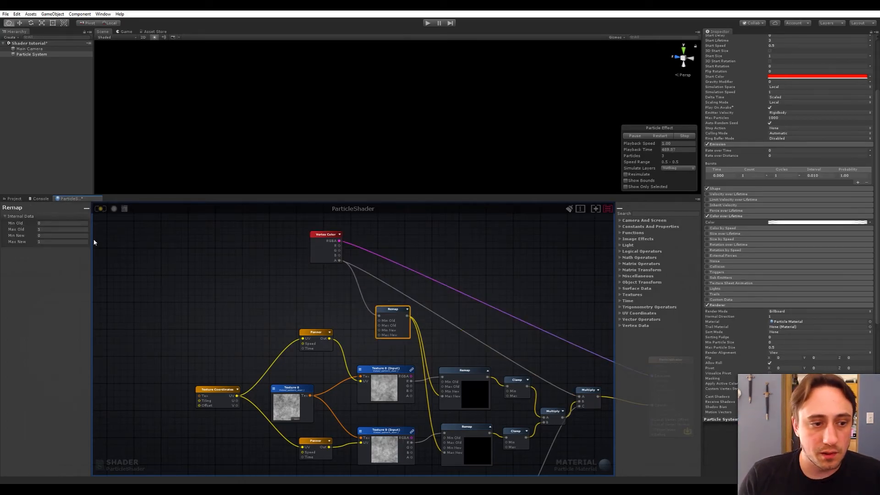
{"action": "left_click", "coordinate": [61, 229]}
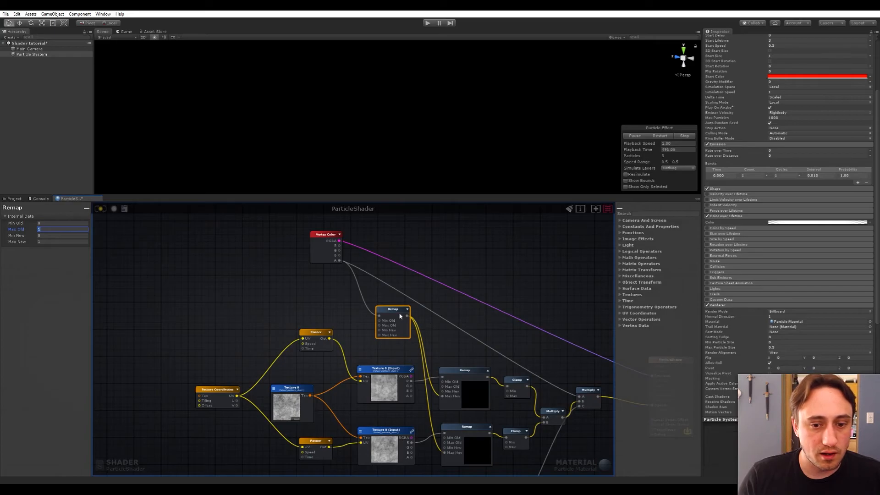
{"action": "left_click", "coordinate": [61, 235]}
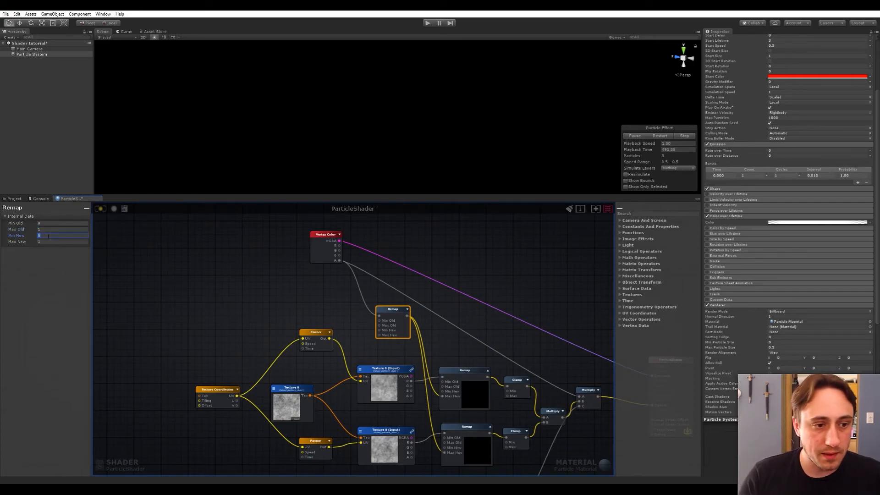
{"action": "key", "text": "Tab"}
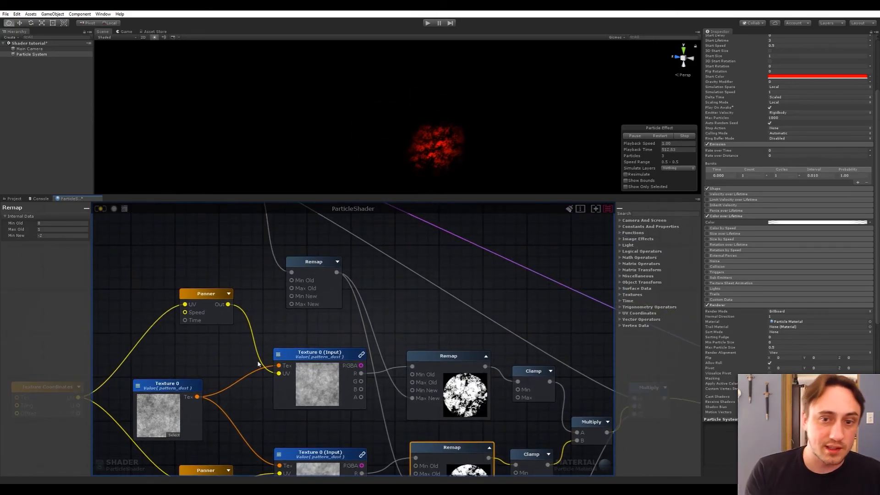
{"action": "scroll", "scroll_direction": "down", "scroll_amount": 3}
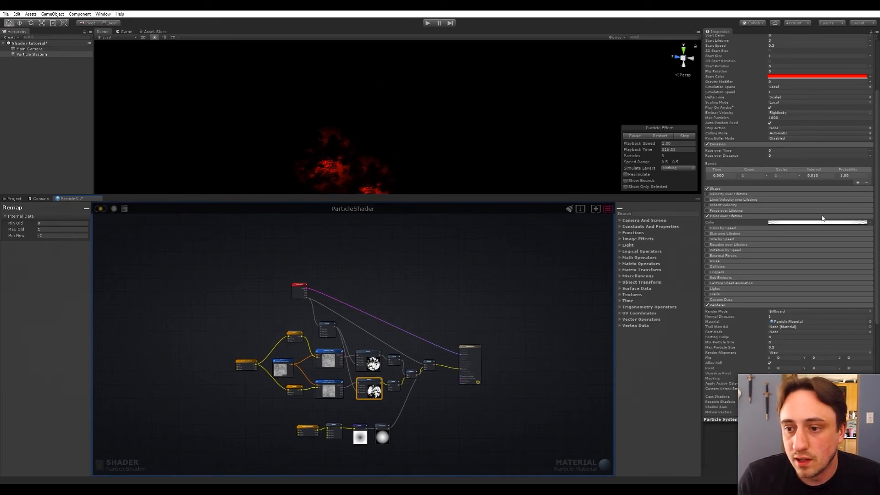
Step: Set the particle system's Emission Burst Count to 10
{"action": "left_click", "coordinate": [817, 222]}
{"action": "type", "text": "0"}
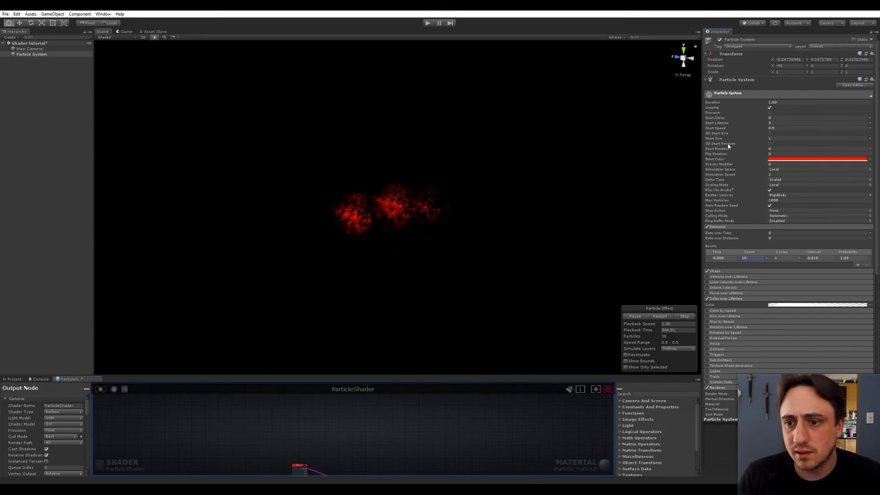
Step: Set Start Rotation to Random Between Two Constants with a value of 180
{"action": "left_click", "coordinate": [817, 148]}
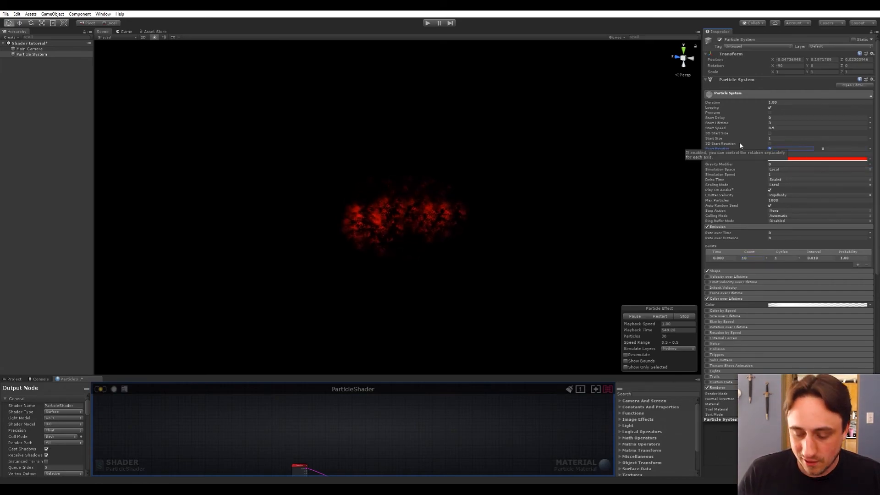
{"action": "key", "text": "enter"}
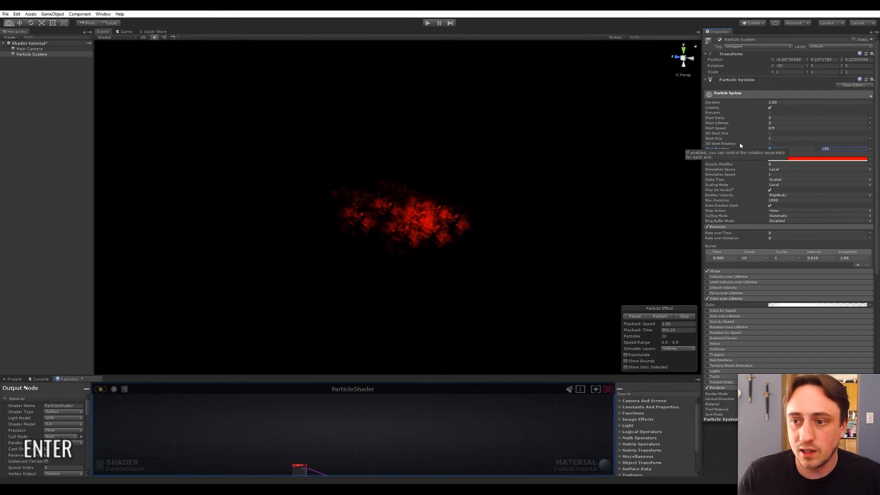